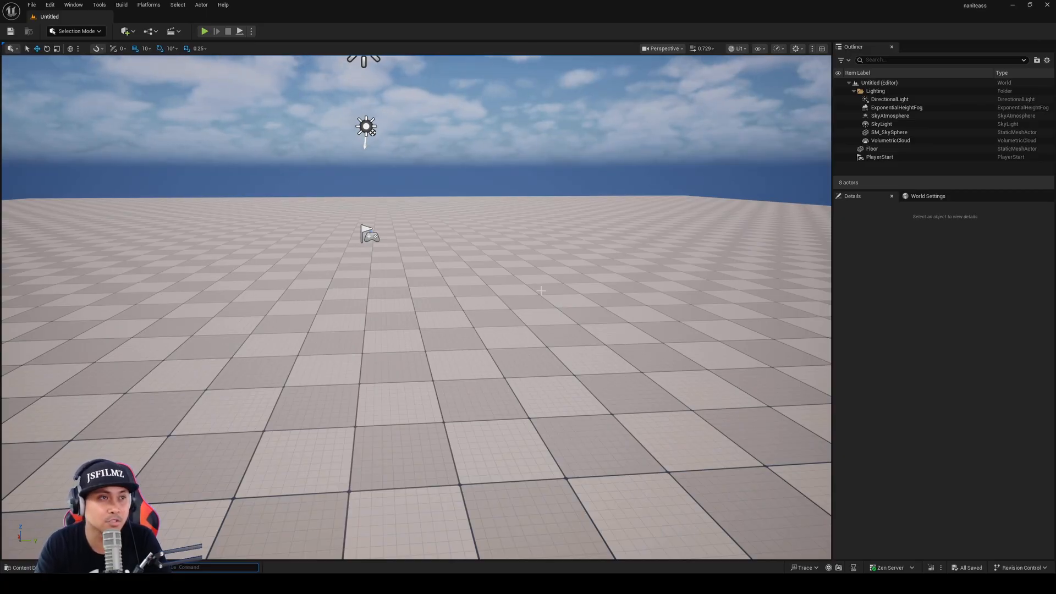
# - Open the Plugins manager from Edit and filter the list with 'veg'
pyautogui.click(49, 5)
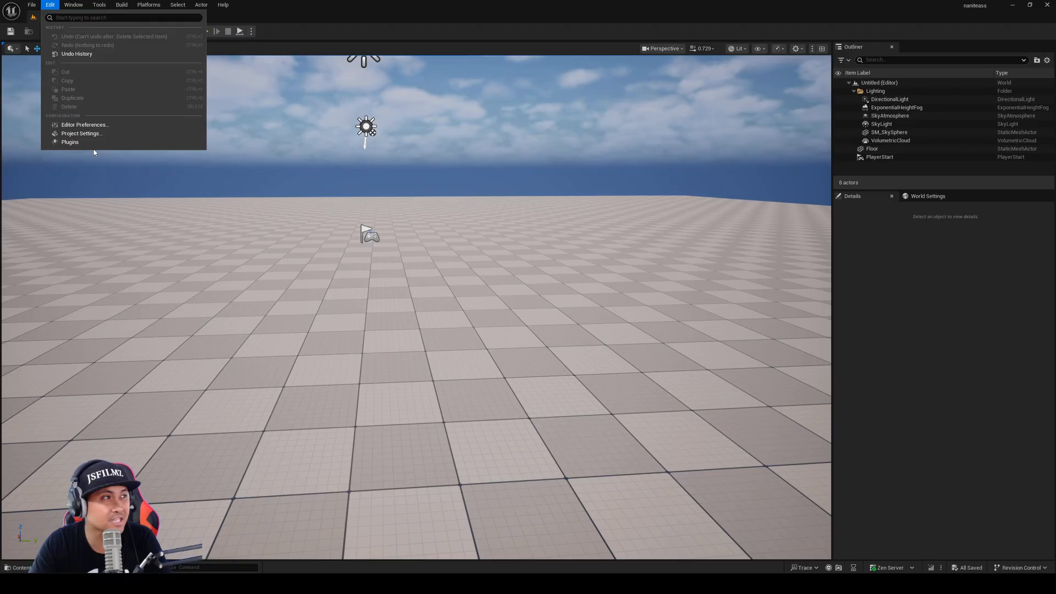
pyautogui.click(69, 142)
pyautogui.write('procedural')
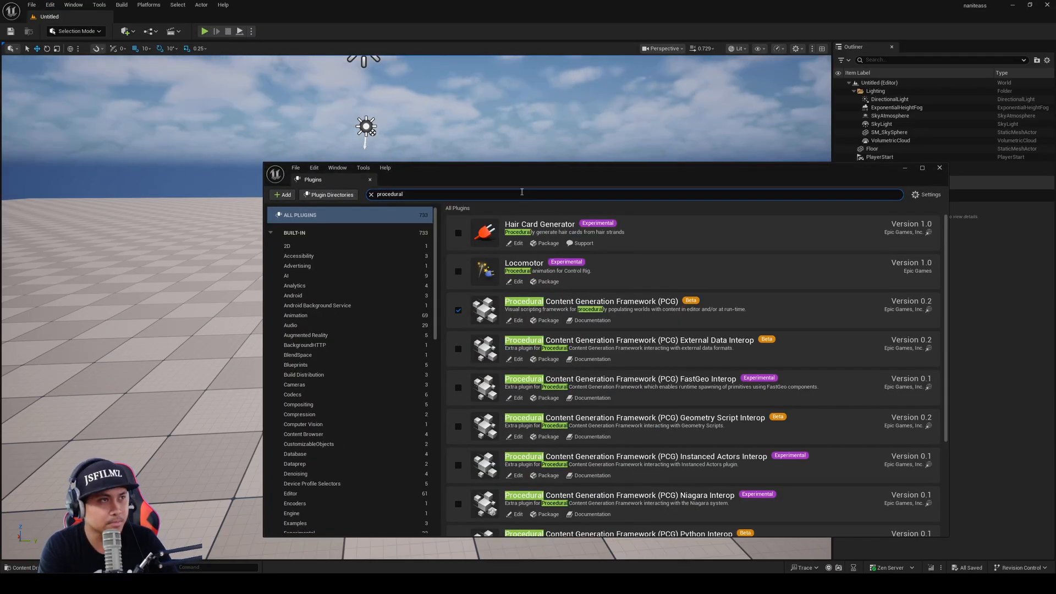
pyautogui.write('veg')
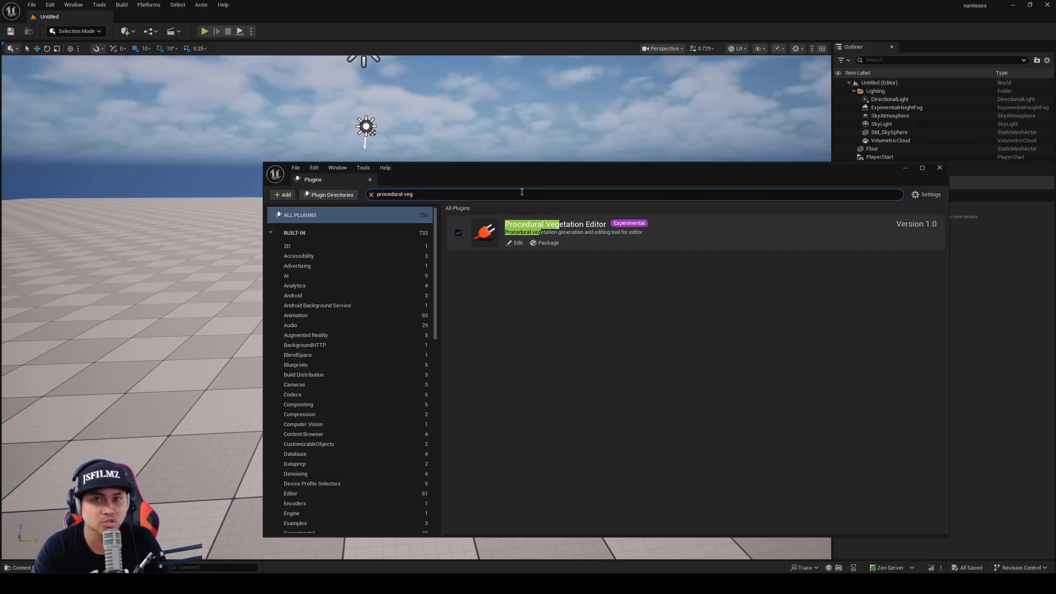
pyautogui.moveTo(976, 182)
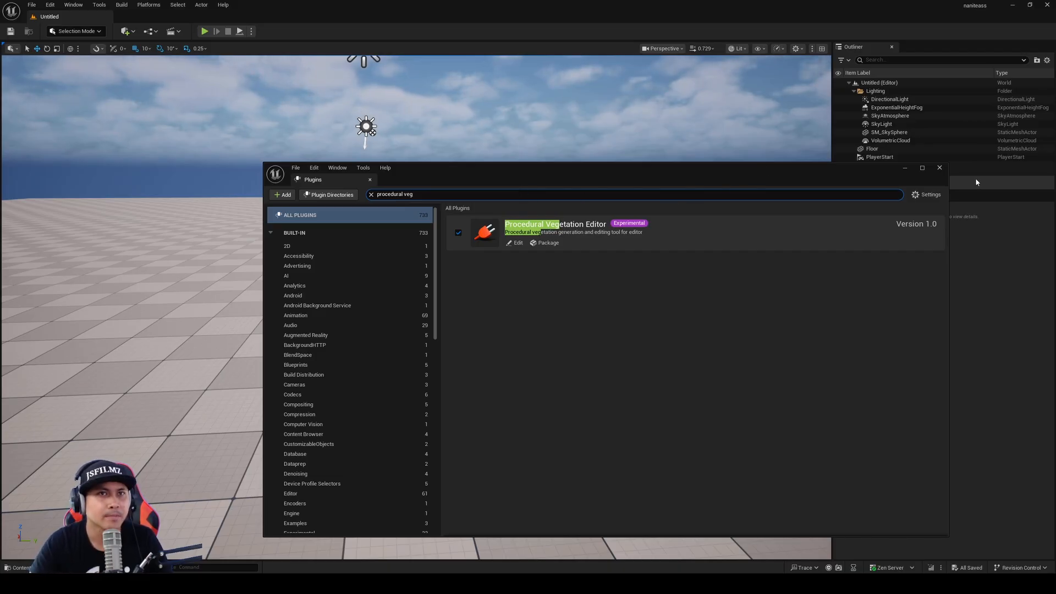
# - Close Plugins and create a blank MegaPlant asset named test via Foliage > MegaPlant
pyautogui.click(938, 167)
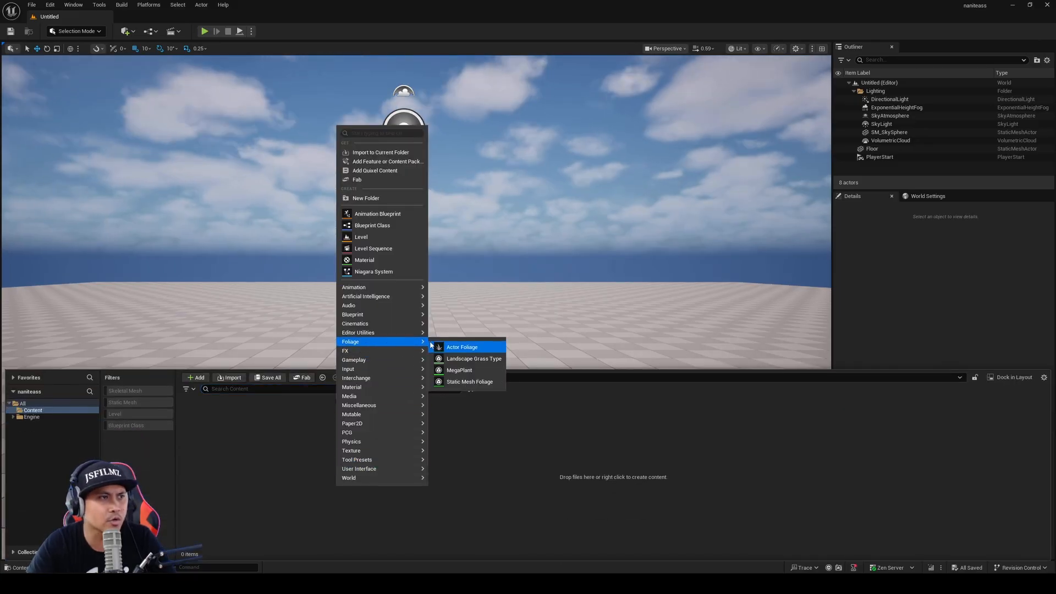
pyautogui.moveTo(458, 370)
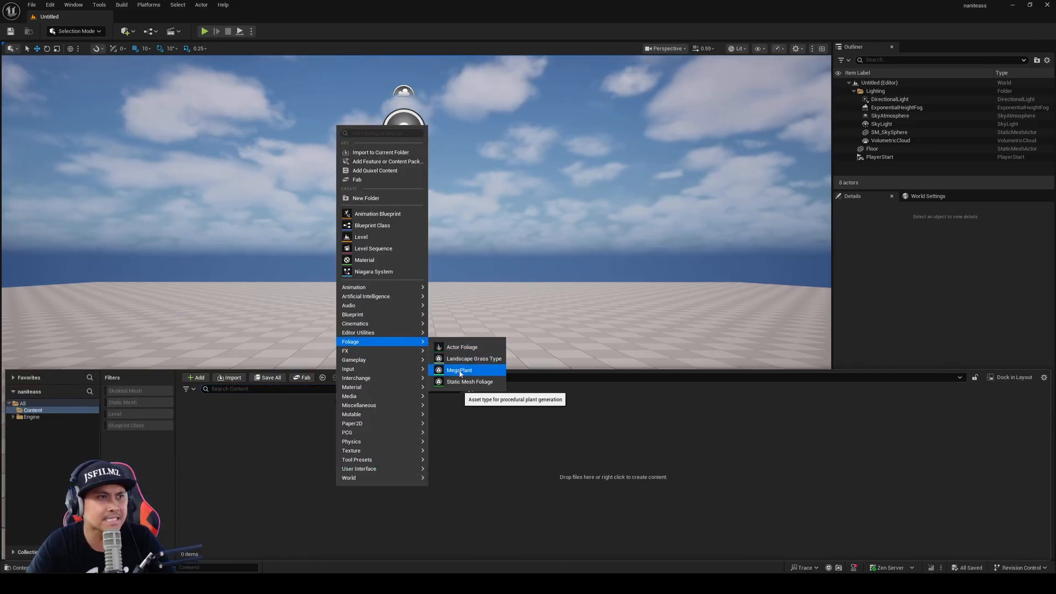
pyautogui.moveTo(469, 370)
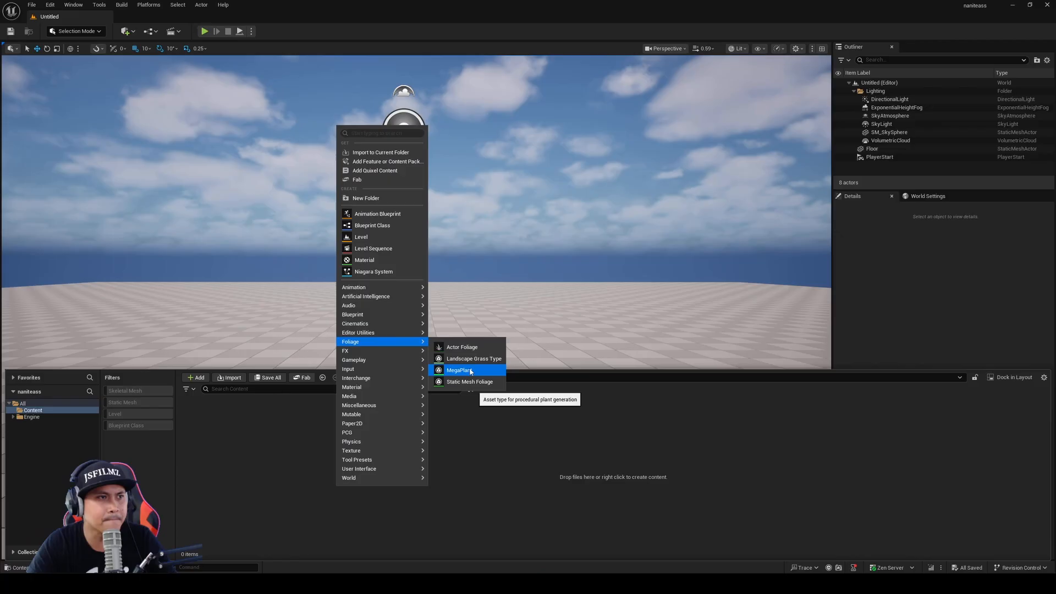
pyautogui.click(459, 369)
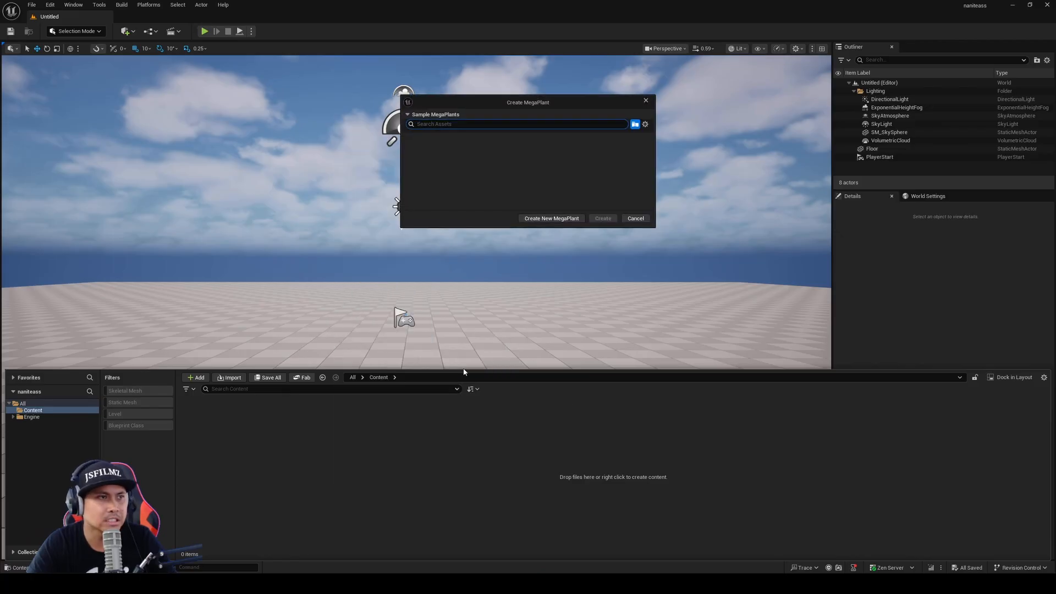
pyautogui.click(644, 124)
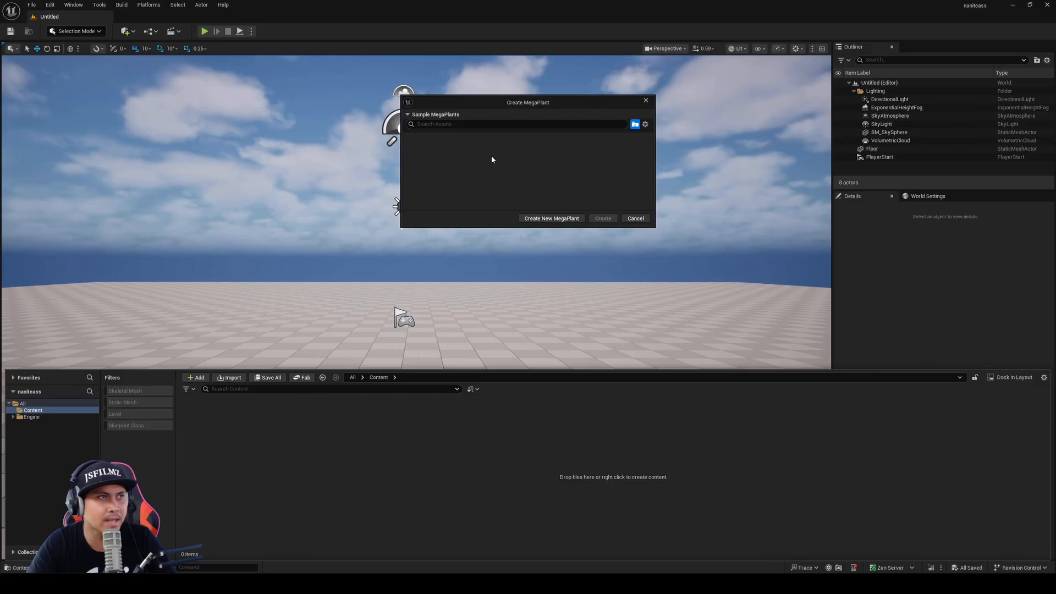
pyautogui.click(550, 218)
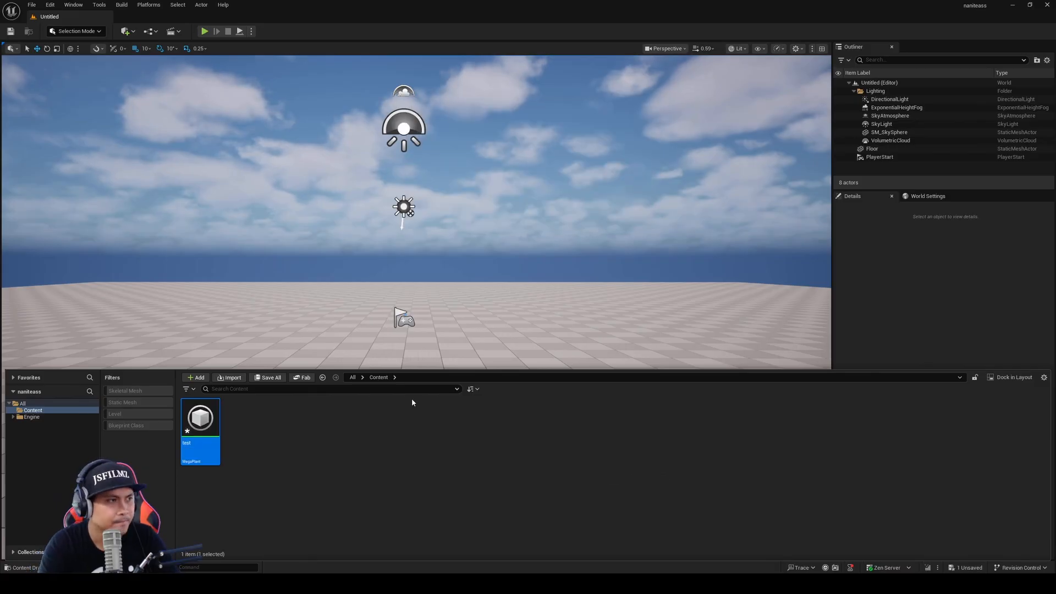
# - Open the test MegaPlant asset in its editor
pyautogui.doubleClick(199, 418)
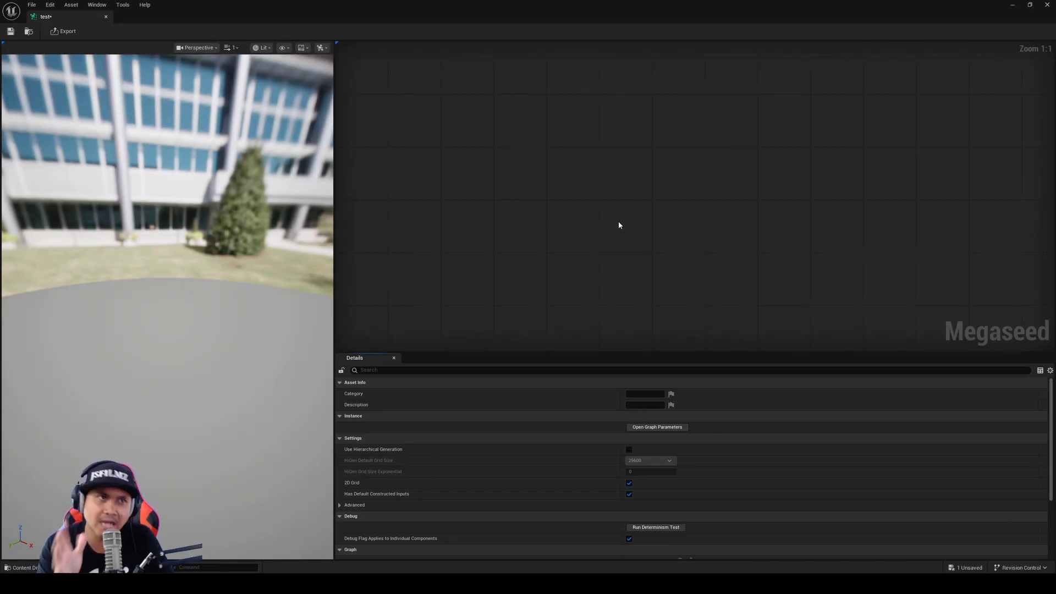
pyautogui.moveTo(478, 297)
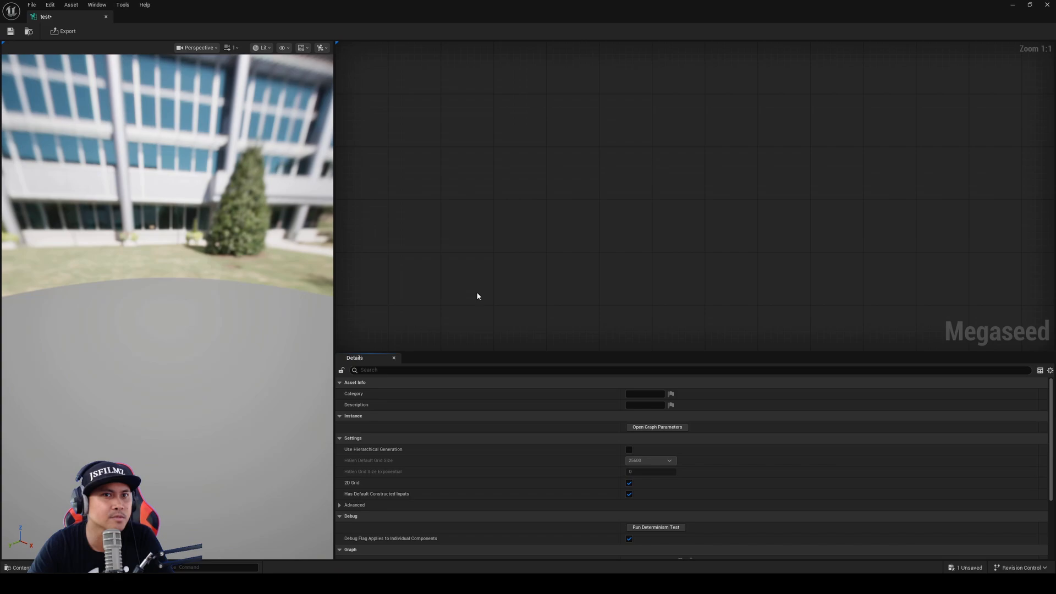
pyautogui.moveTo(732, 310)
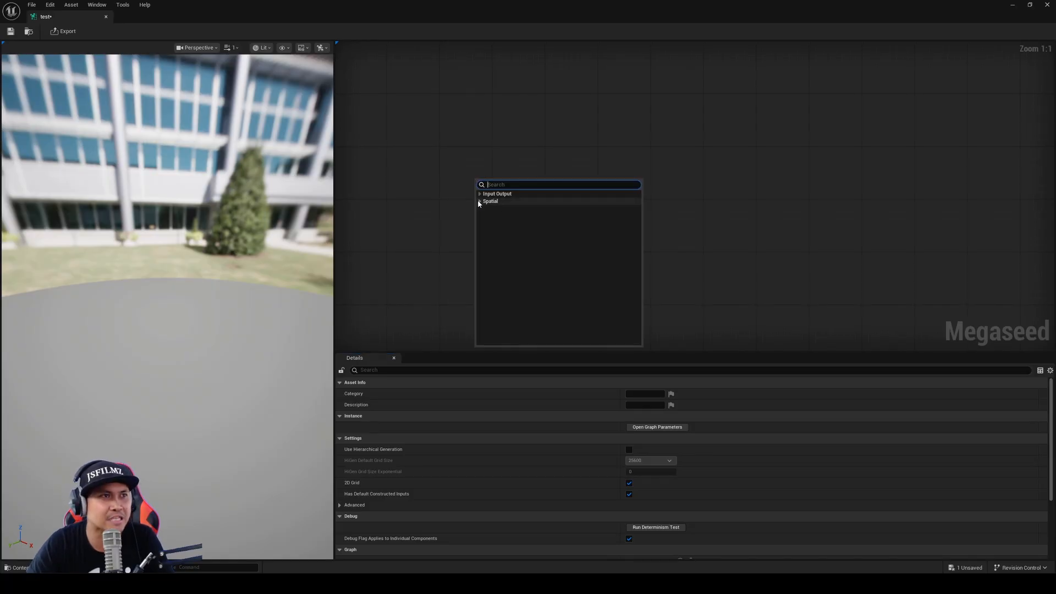
# - Browse the node menu categories and add a Mesh Builder node to the Megaseed graph
pyautogui.click(481, 201)
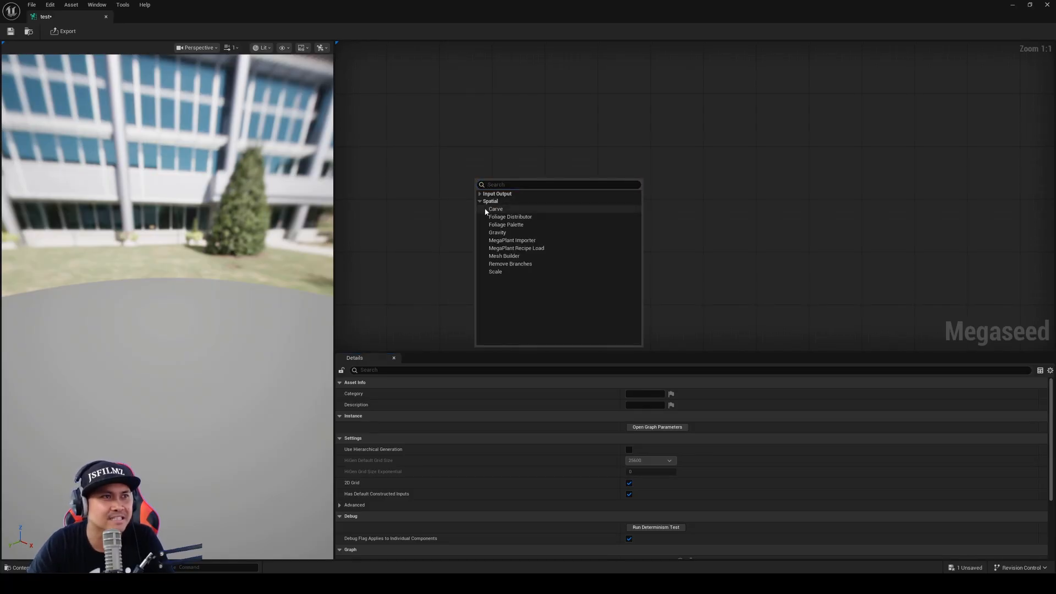
pyautogui.click(480, 194)
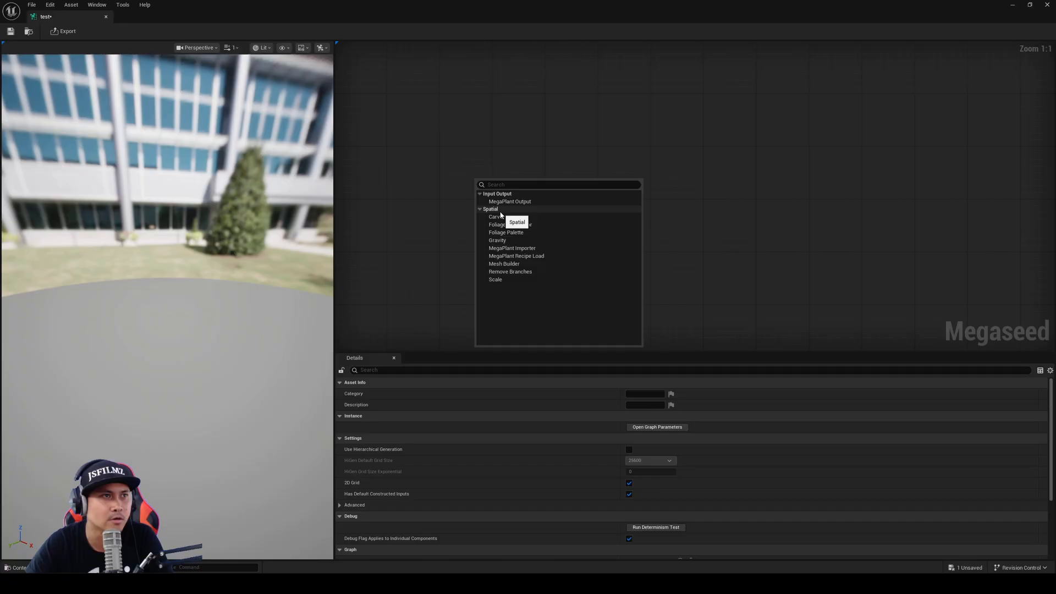
pyautogui.click(495, 210)
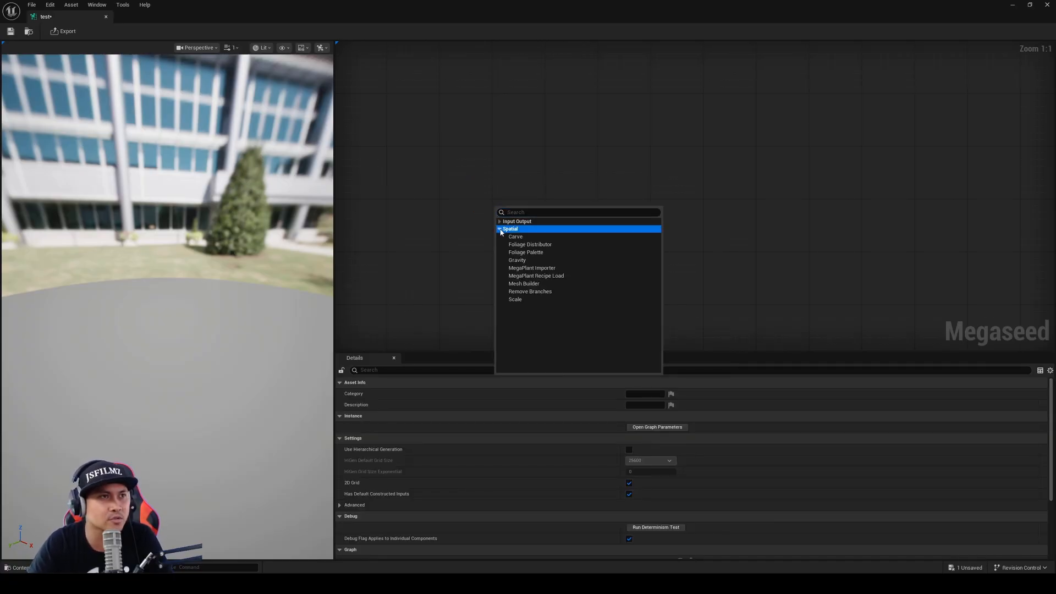
pyautogui.click(500, 221)
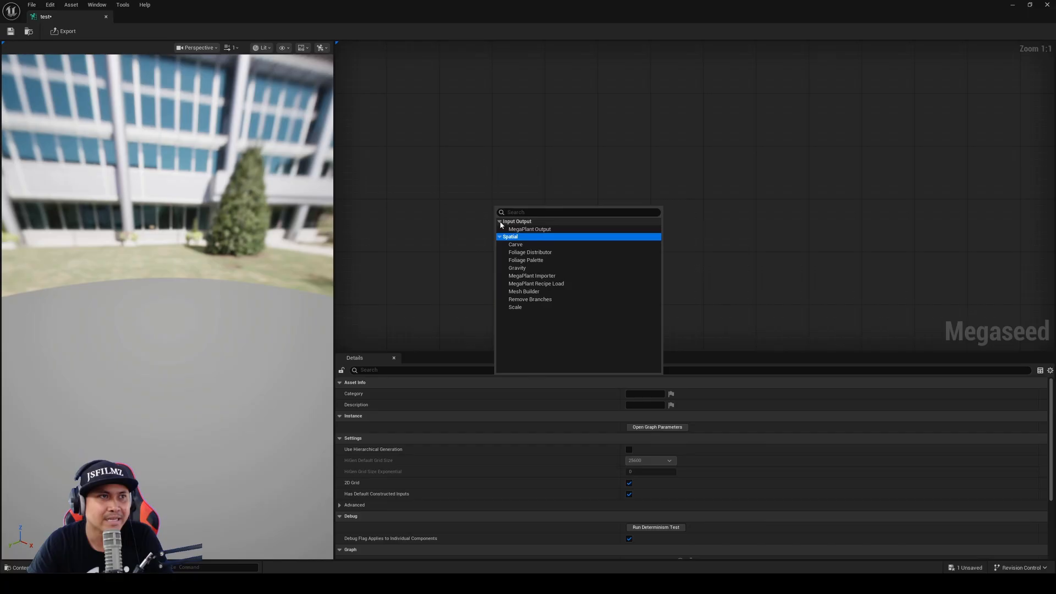
pyautogui.click(524, 291)
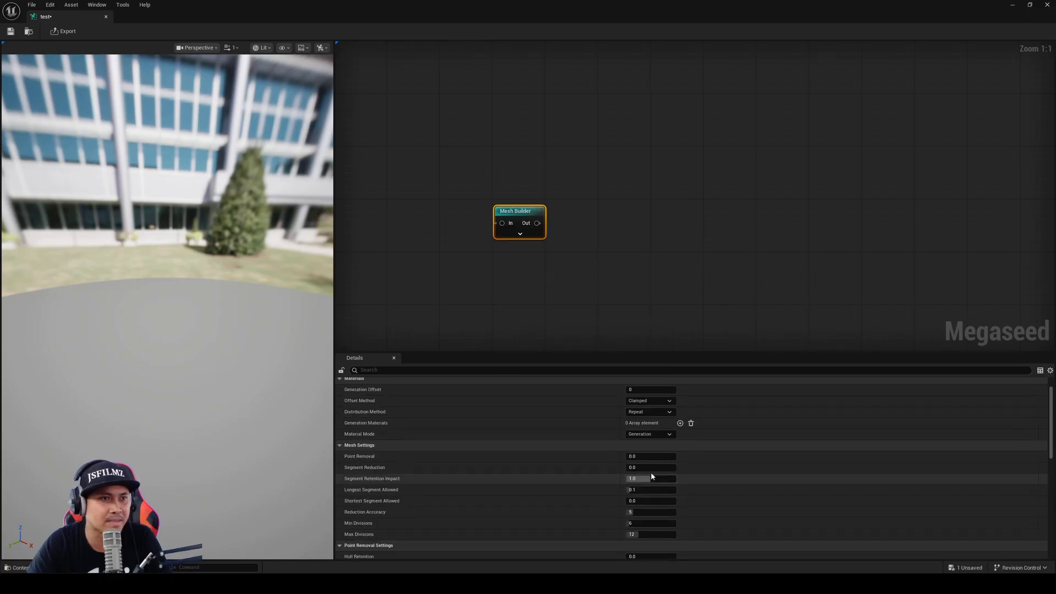
pyautogui.scroll(-3)
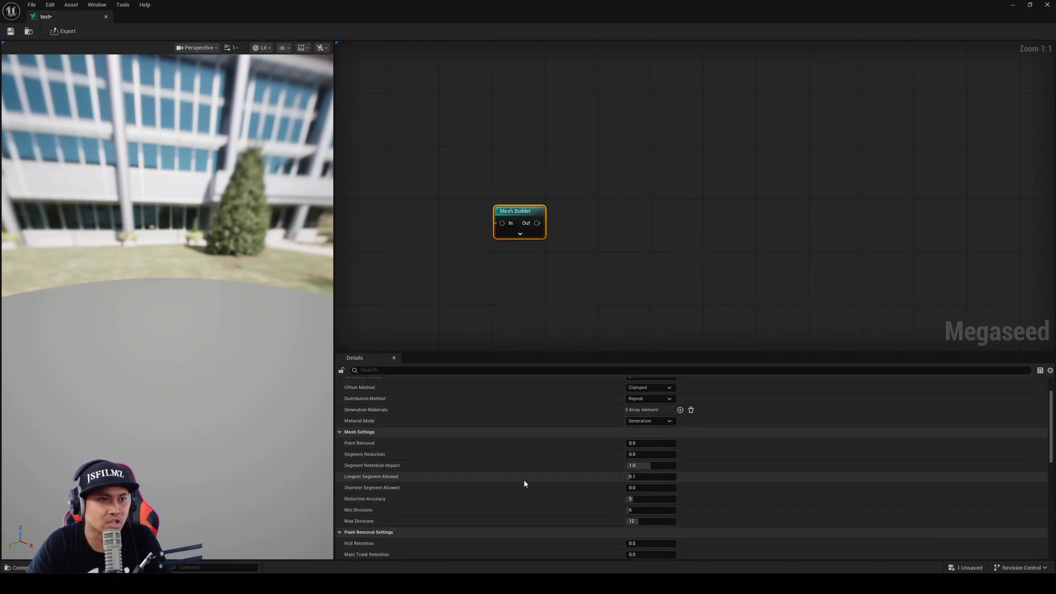
pyautogui.scroll(-3)
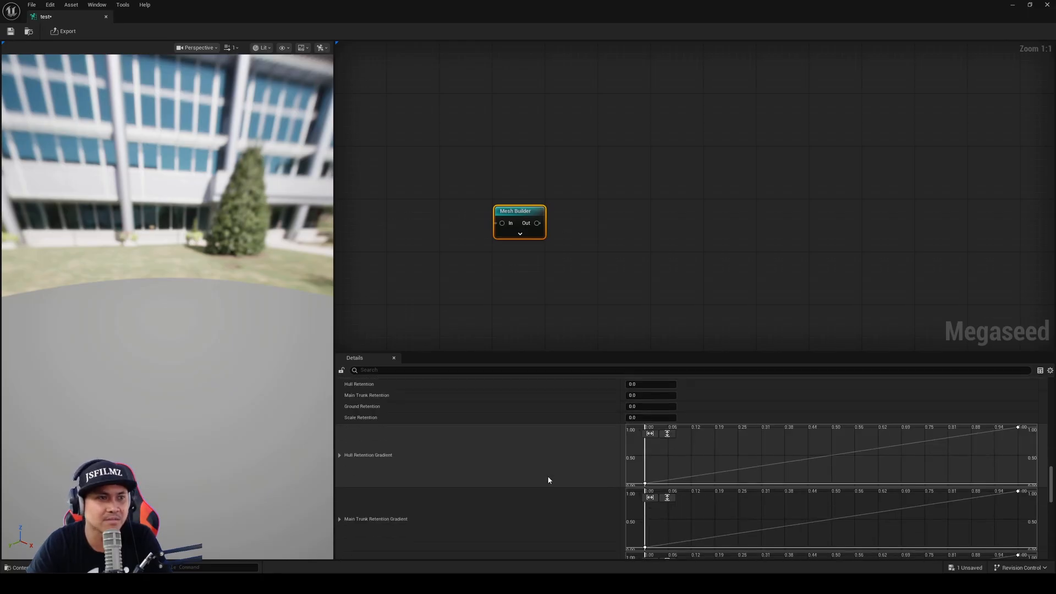
pyautogui.scroll(3)
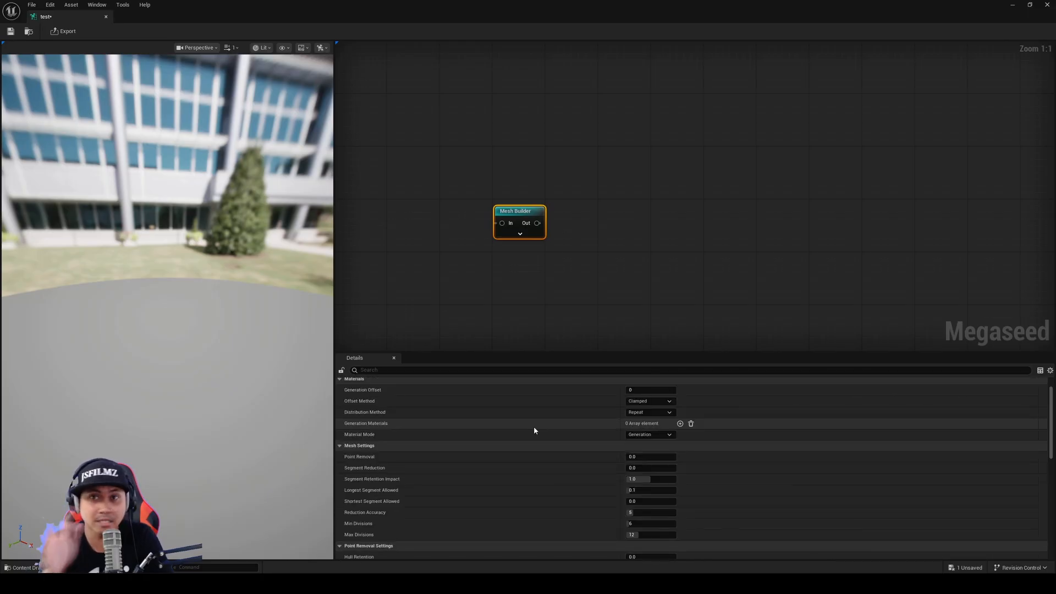